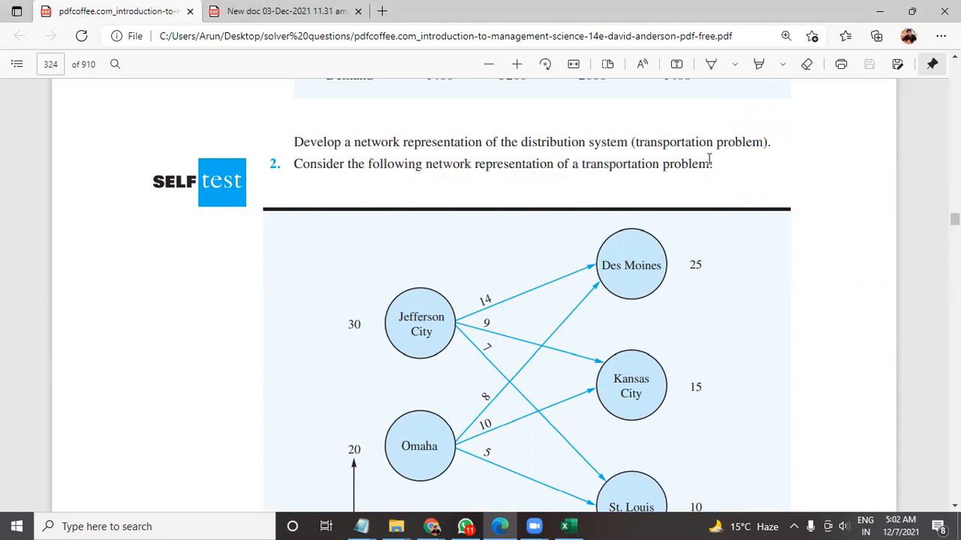
Step: Switch to Excel and delete the six shipment amounts in B9:D10 so total cost reads 0
{"action": "scroll", "scroll_direction": "down", "scroll_amount": 3}
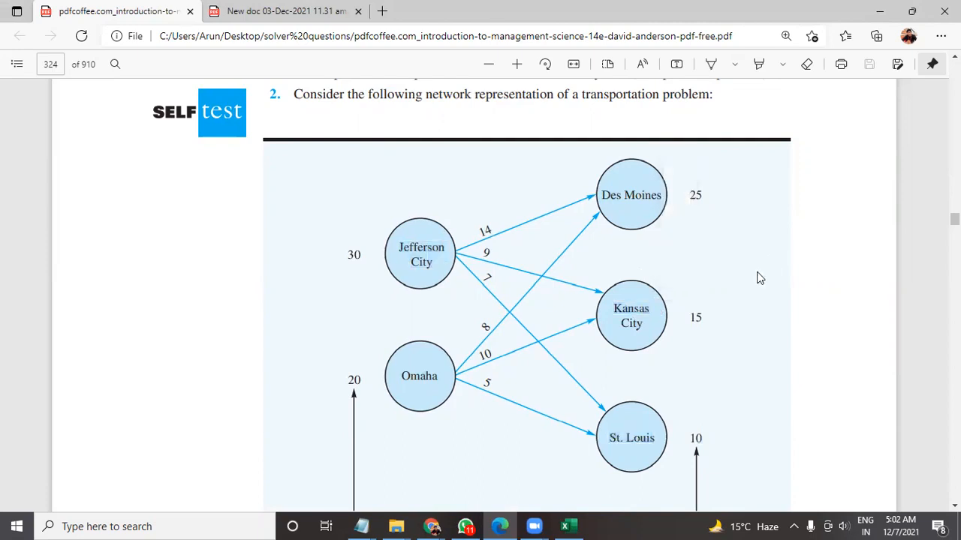
{"action": "scroll", "scroll_direction": "down", "scroll_amount": 3}
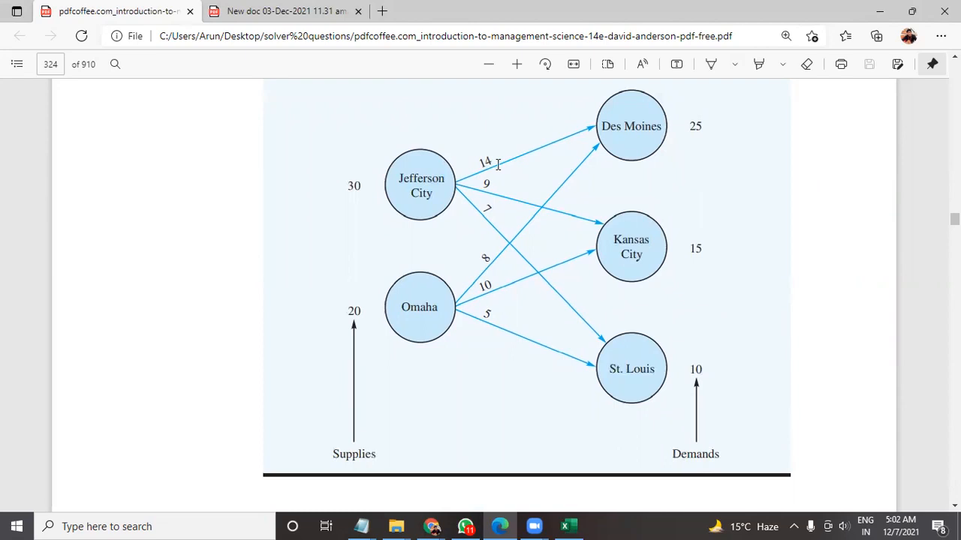
{"action": "mouse_move", "coordinate": [450, 181]}
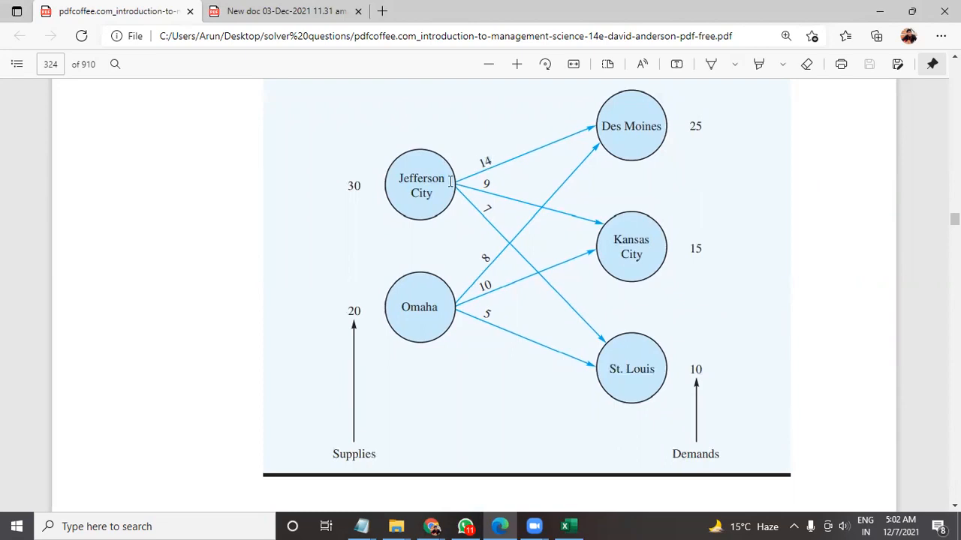
{"action": "scroll", "scroll_direction": "down", "scroll_amount": 3}
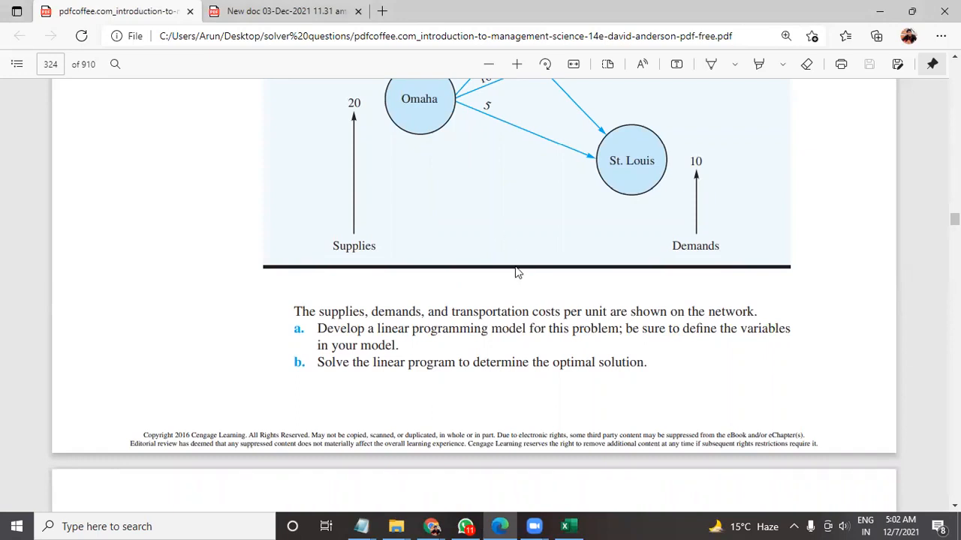
{"action": "mouse_move", "coordinate": [347, 312]}
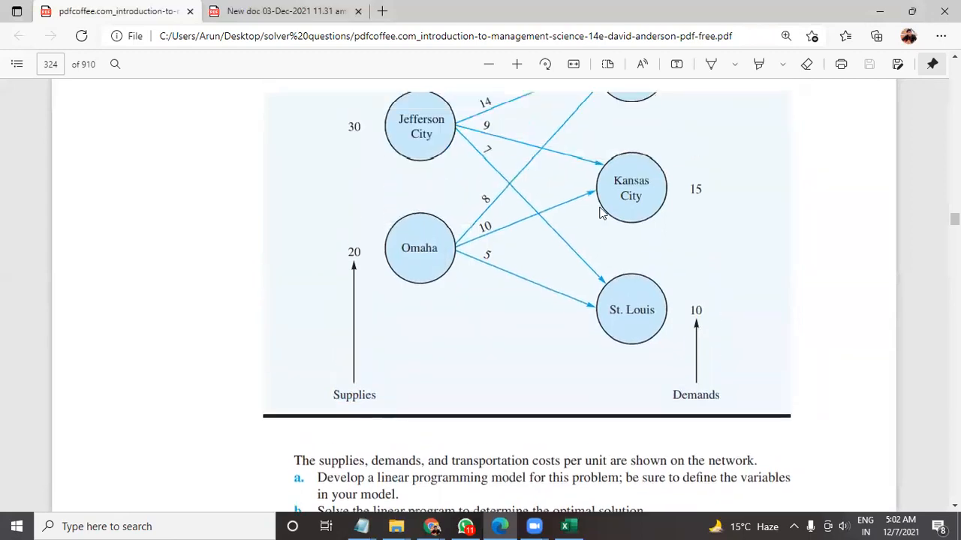
{"action": "scroll", "scroll_direction": "down", "scroll_amount": 3}
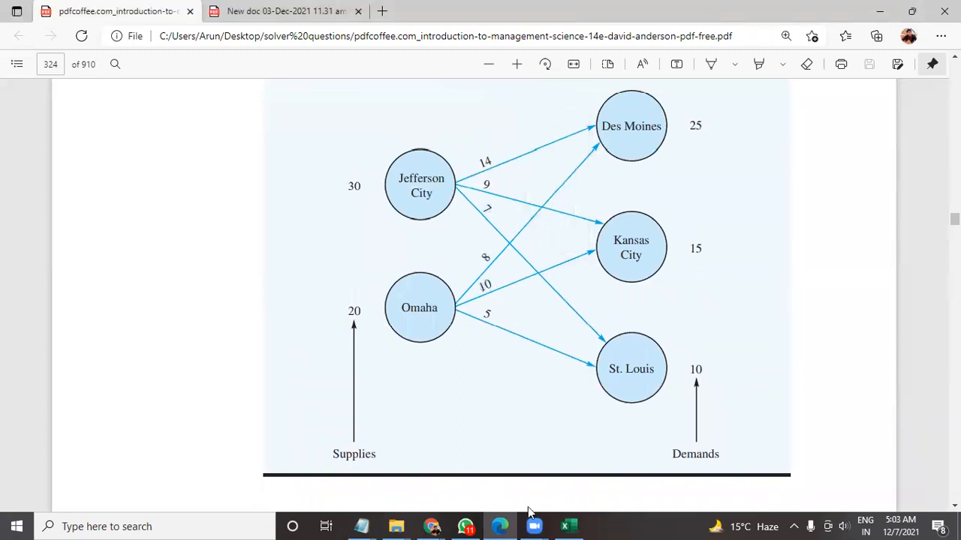
{"action": "left_click", "coordinate": [568, 526]}
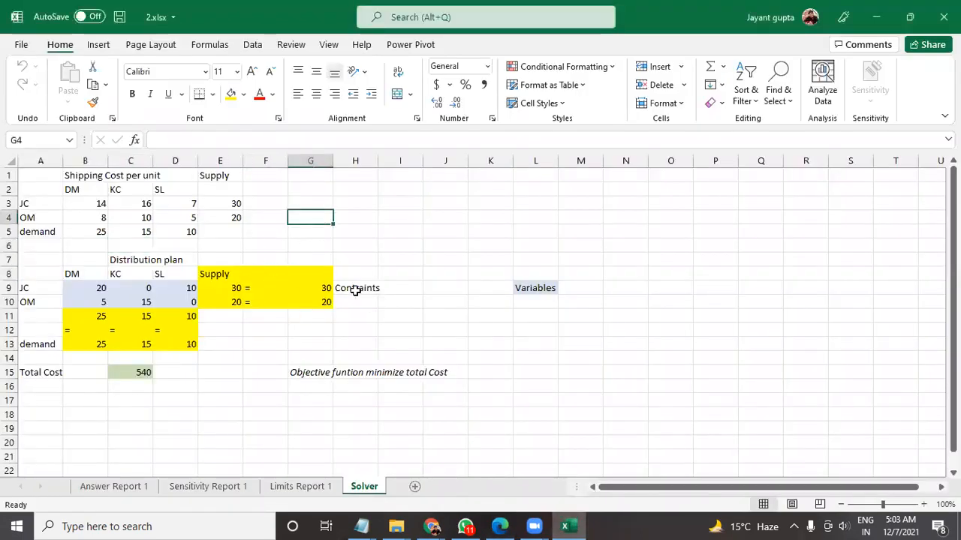
{"action": "left_click", "coordinate": [535, 287]}
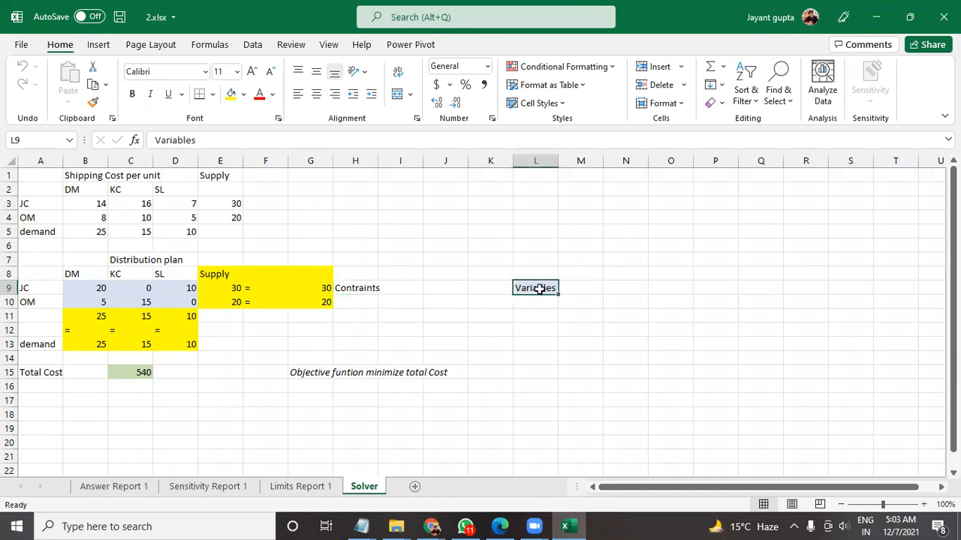
{"action": "left_click_drag", "start_coordinate": [84, 288], "coordinate": [191, 301]}
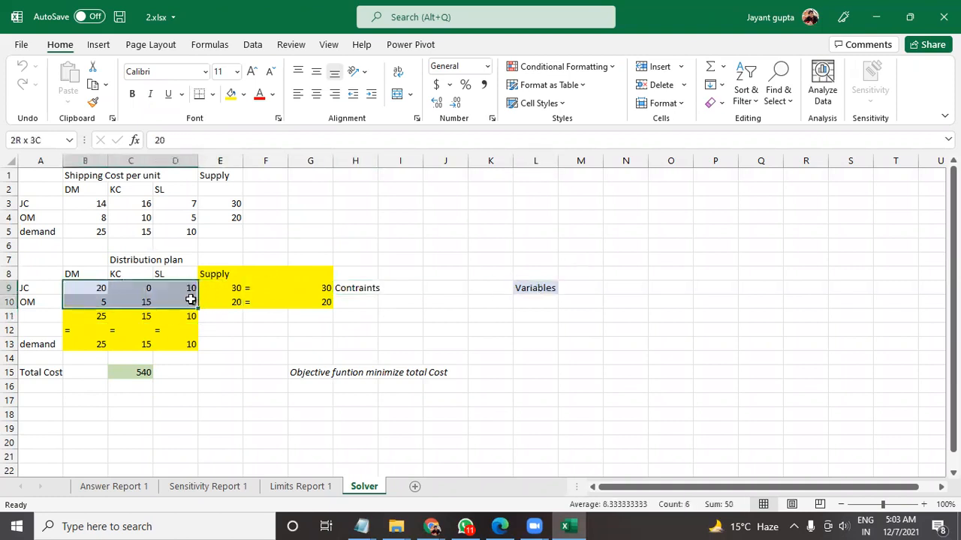
{"action": "key", "text": "Delete"}
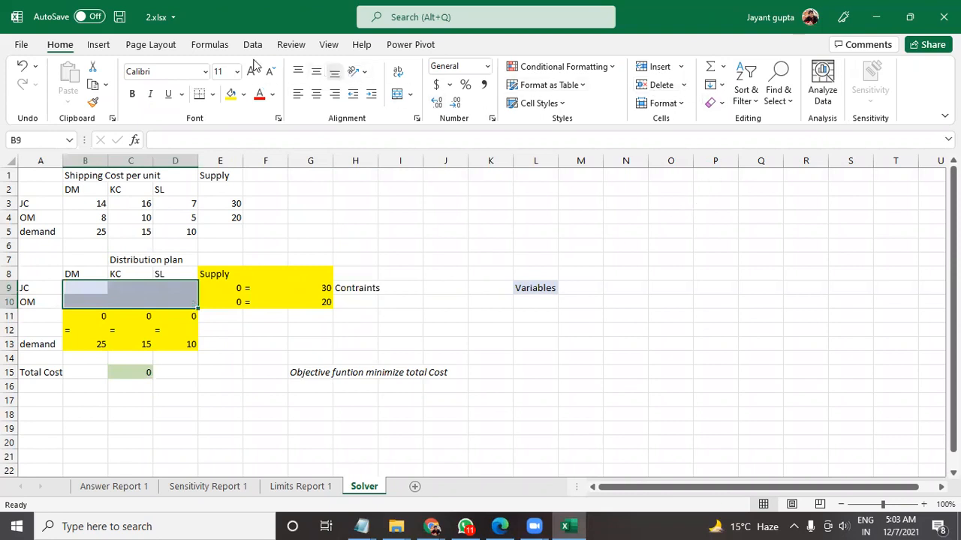
Step: Run Solver and keep its solution: JC 20/0/10, OM 5/15/0, total cost 540
{"action": "left_click", "coordinate": [252, 44]}
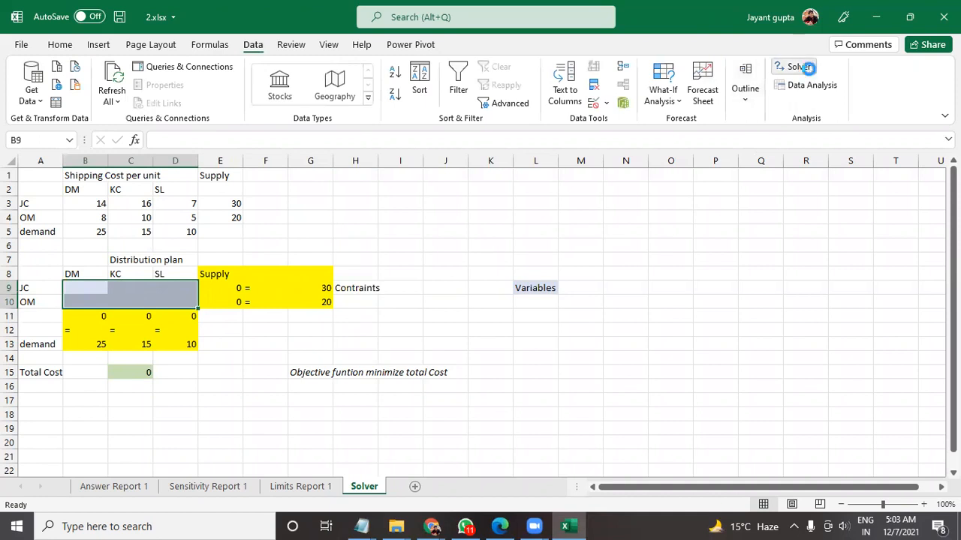
{"action": "left_click", "coordinate": [797, 67]}
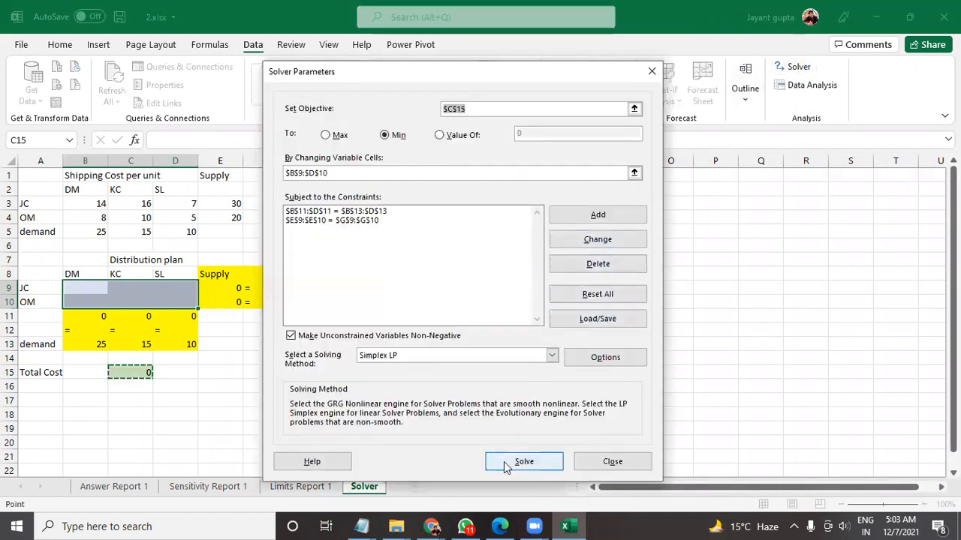
{"action": "left_click", "coordinate": [524, 461]}
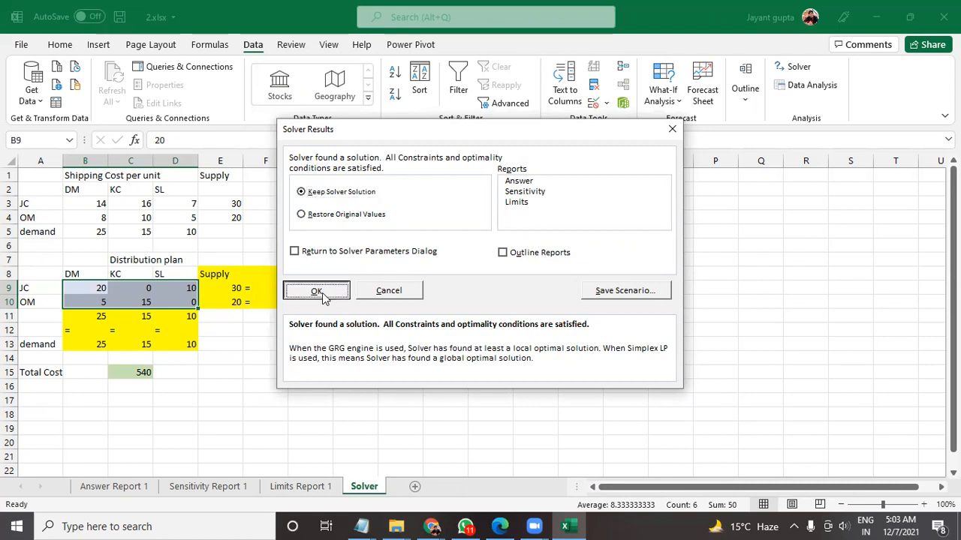
{"action": "left_click", "coordinate": [315, 290]}
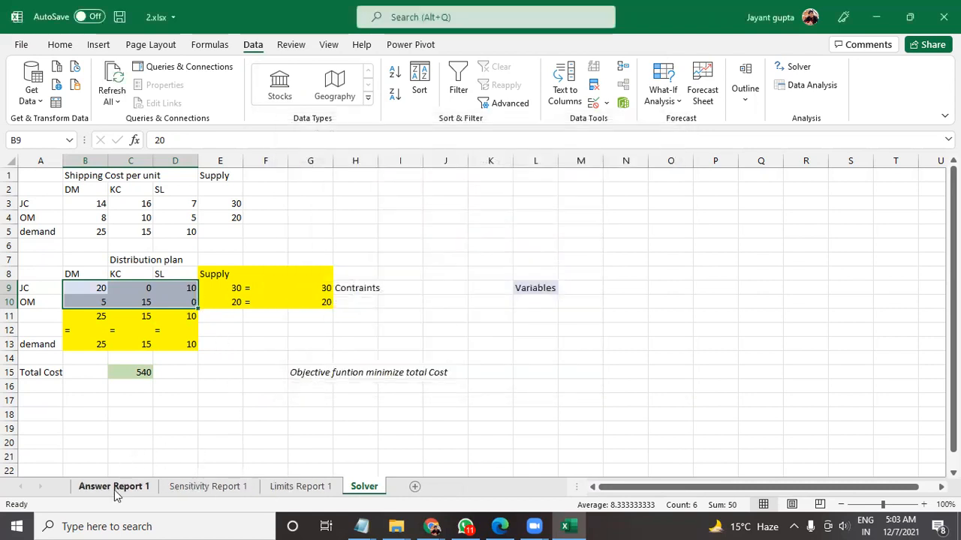
{"action": "left_click", "coordinate": [114, 486]}
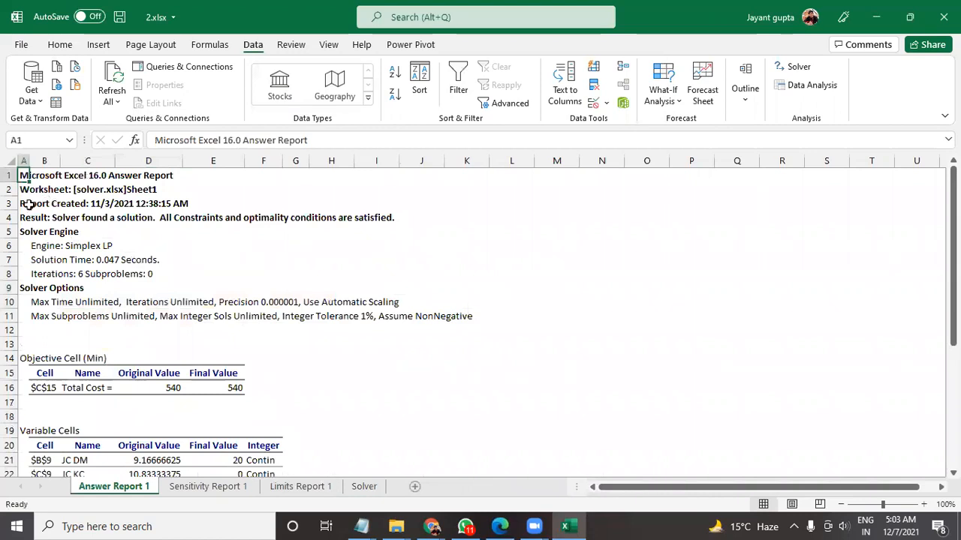
{"action": "left_click", "coordinate": [22, 203]}
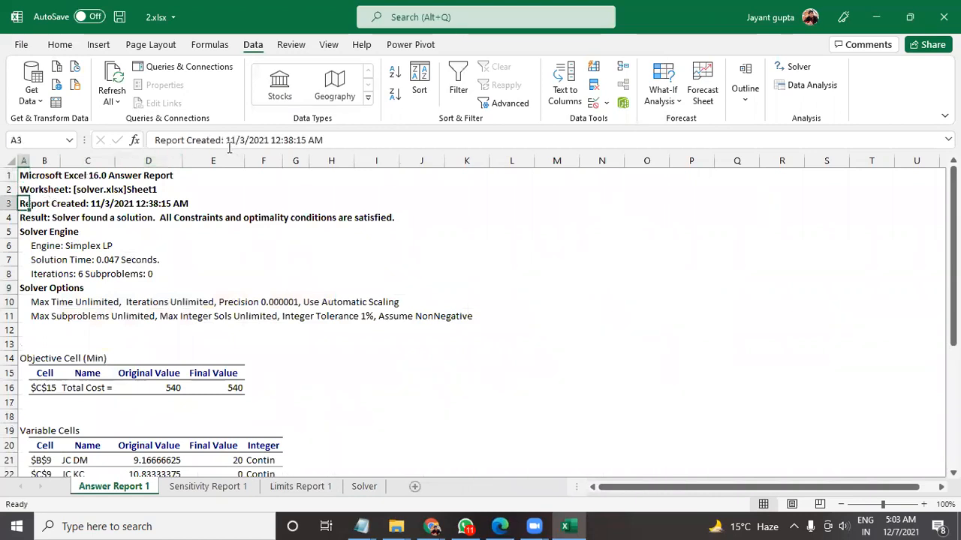
{"action": "type", "text": "1/"}
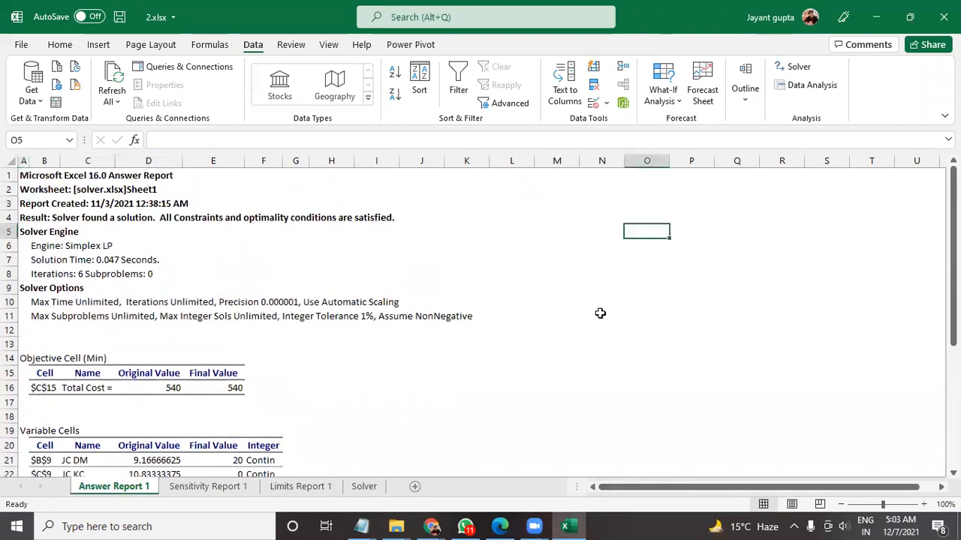
{"action": "left_click", "coordinate": [208, 486]}
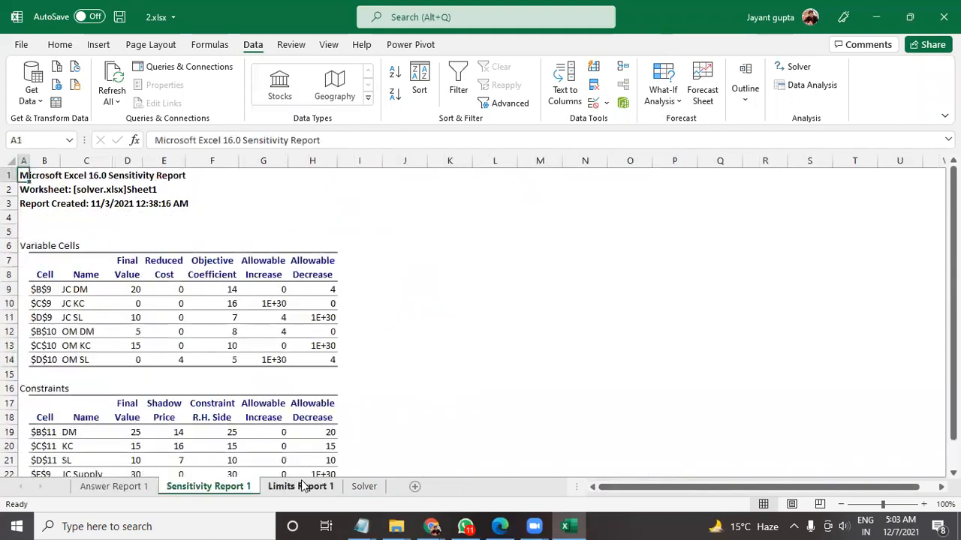
{"action": "left_click", "coordinate": [364, 486]}
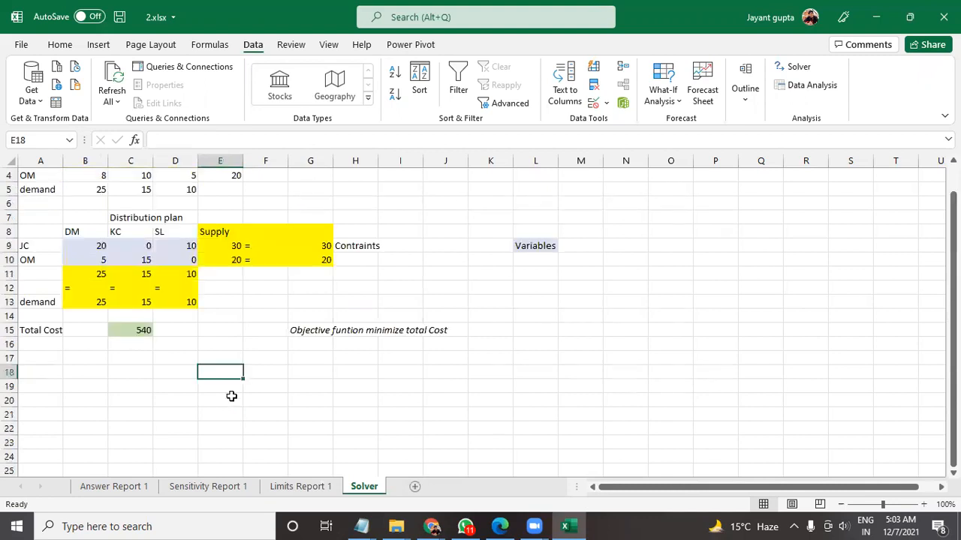
{"action": "left_click", "coordinate": [130, 343]}
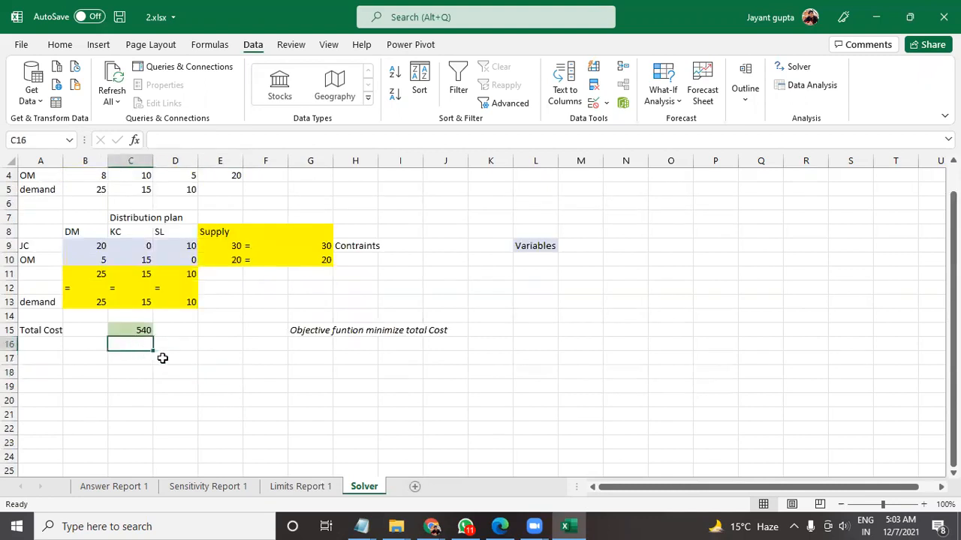
{"action": "scroll", "scroll_direction": "up", "scroll_amount": 3}
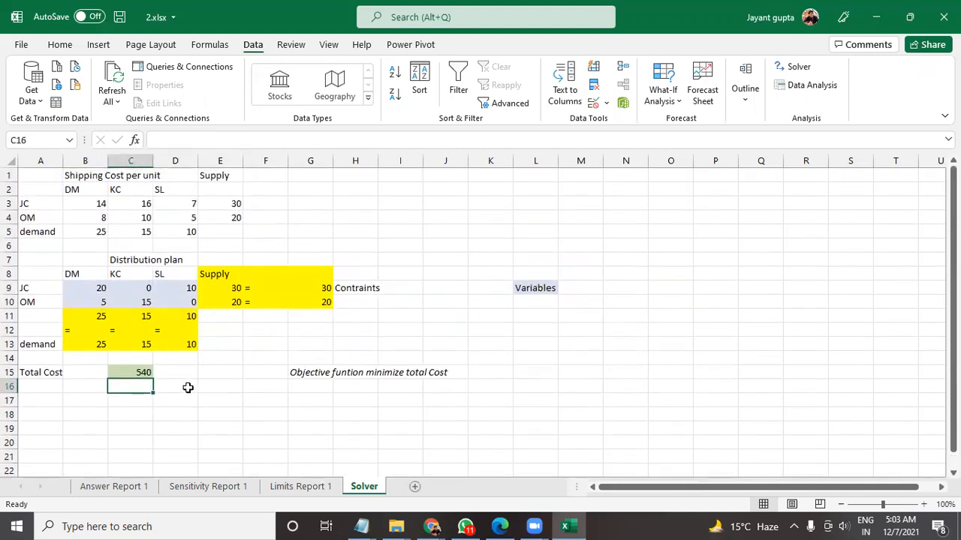
{"action": "mouse_move", "coordinate": [430, 474]}
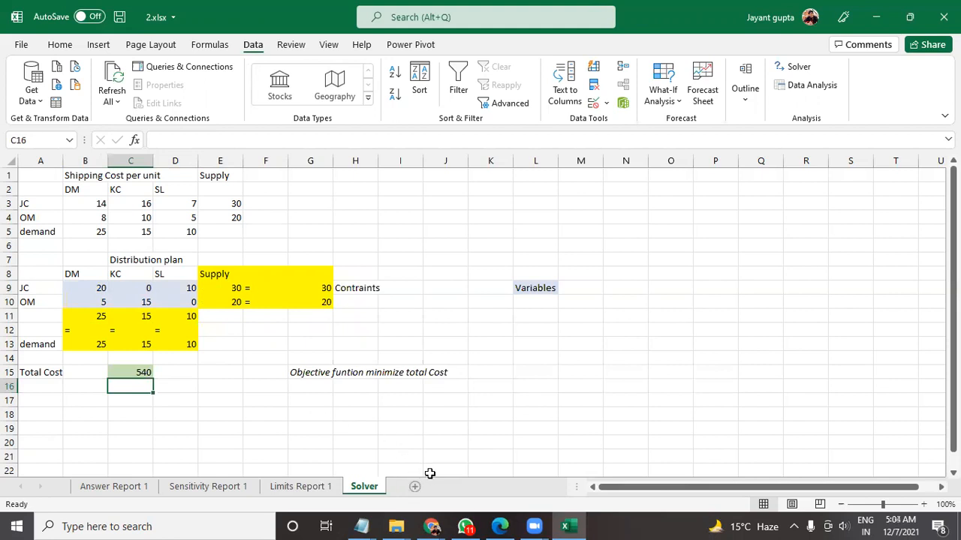
{"action": "mouse_move", "coordinate": [434, 483]}
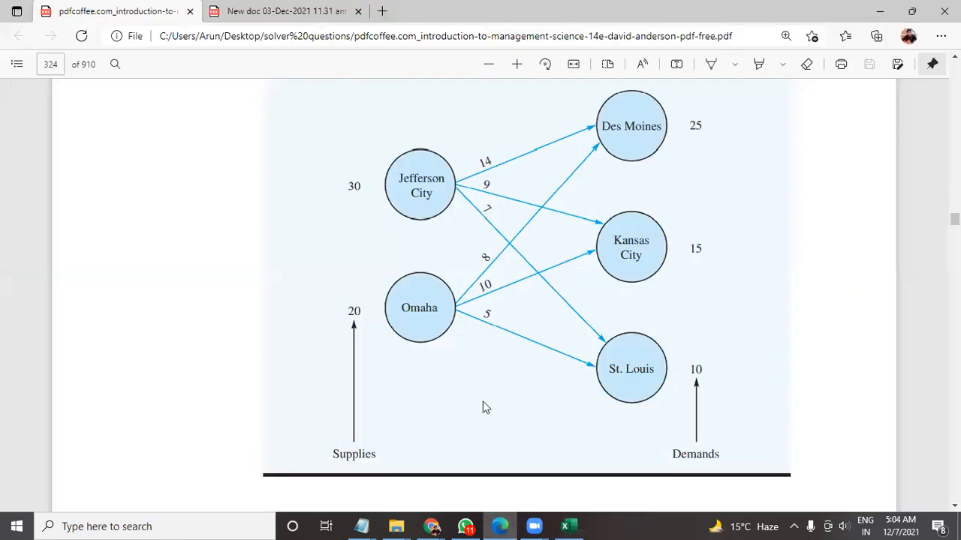
{"action": "mouse_move", "coordinate": [410, 175]}
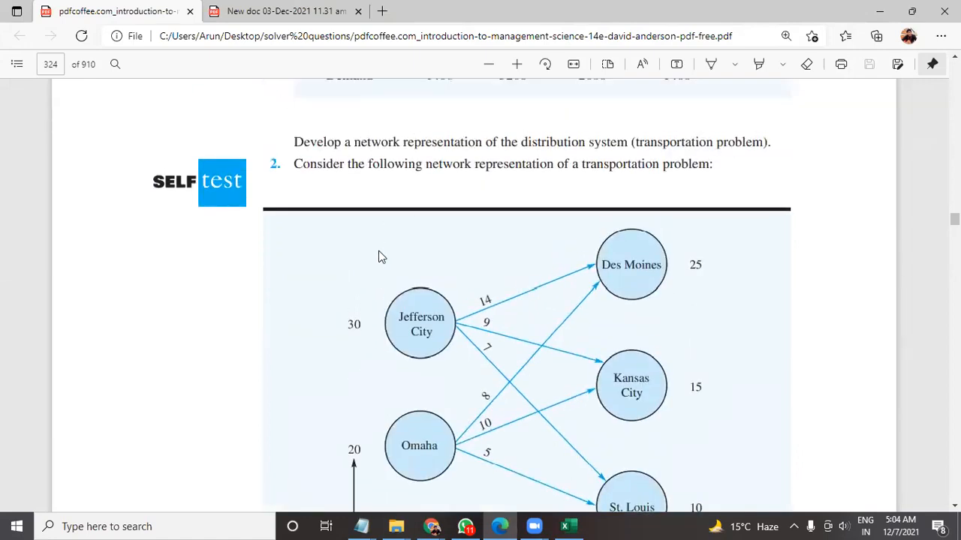
{"action": "mouse_move", "coordinate": [263, 446]}
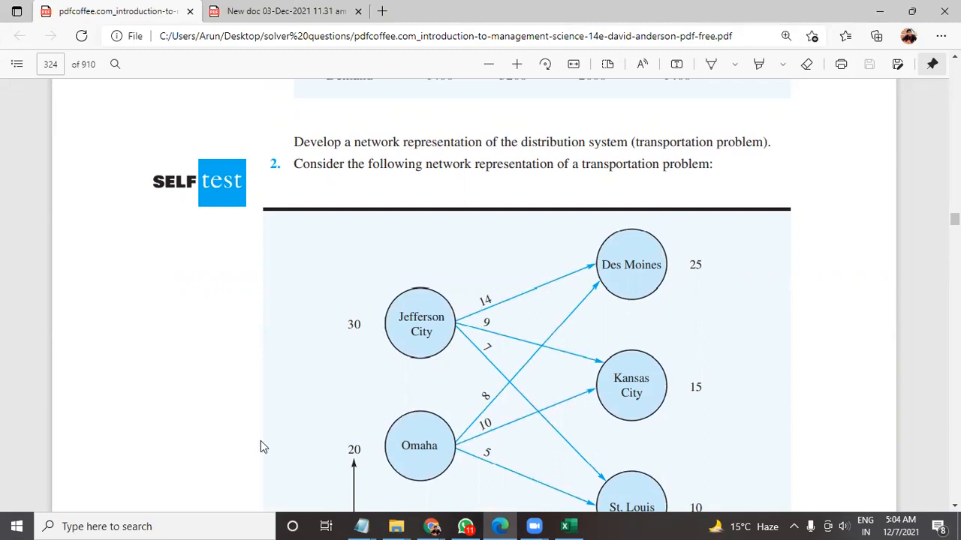
Step: Return from the Edge network diagram to the Excel workbook
{"action": "left_click", "coordinate": [568, 526]}
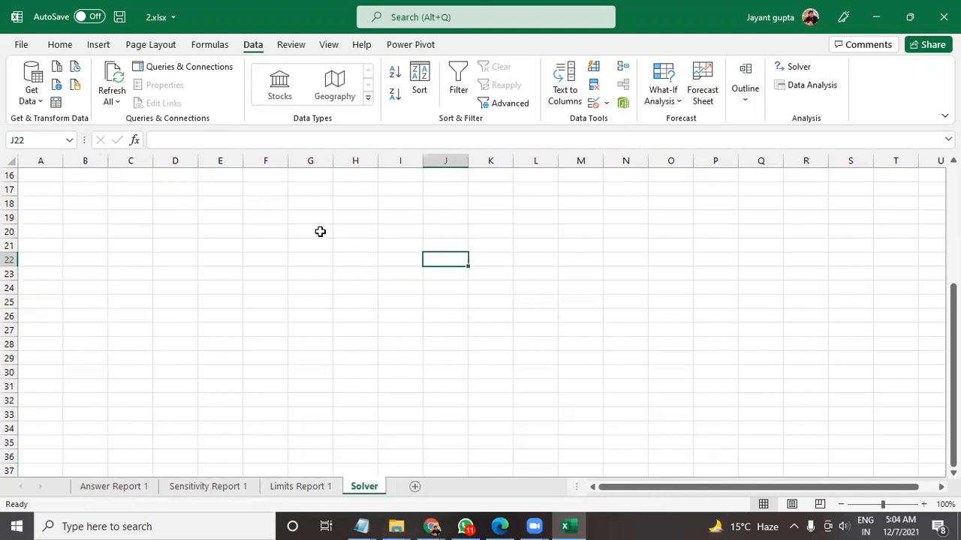
{"action": "left_click", "coordinate": [309, 259]}
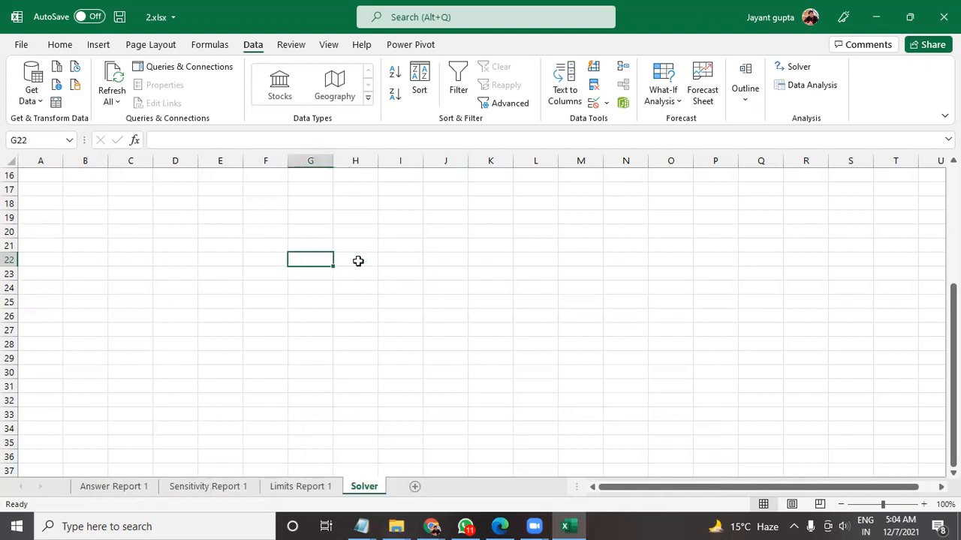
{"action": "double_click", "coordinate": [310, 260]}
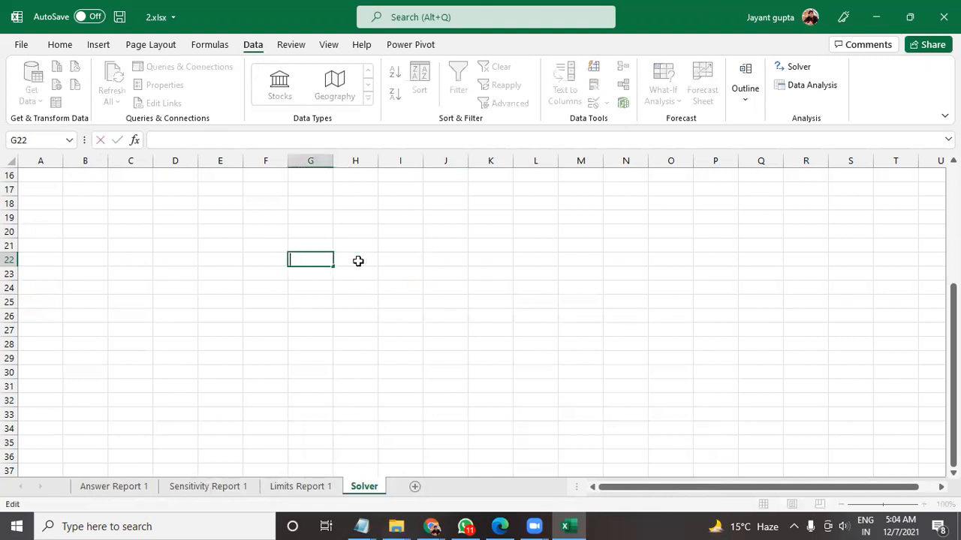
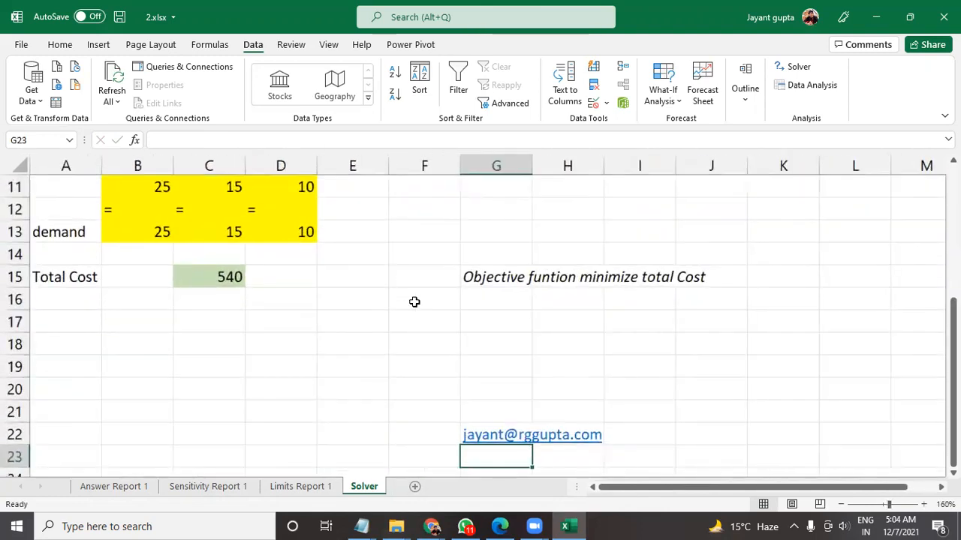
{"action": "scroll", "scroll_direction": "down", "scroll_amount": 3}
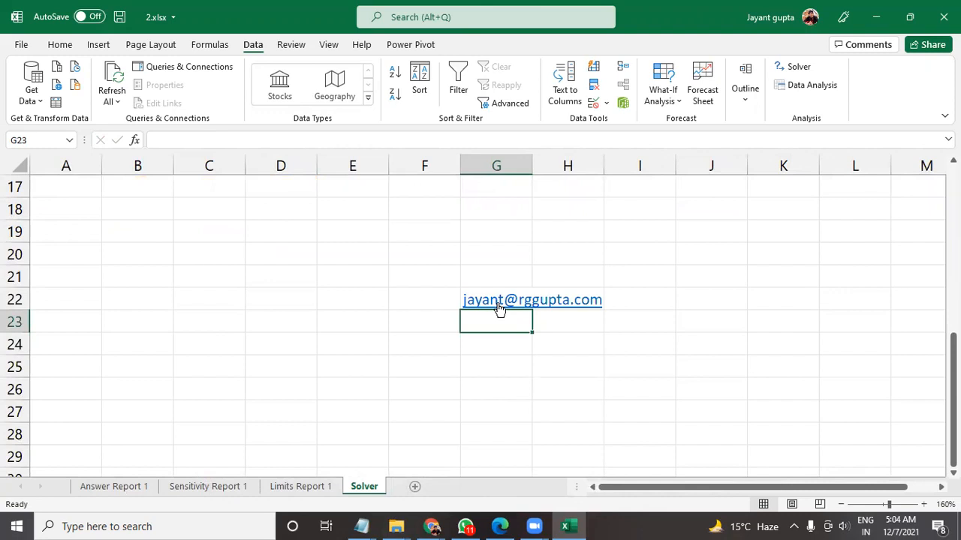
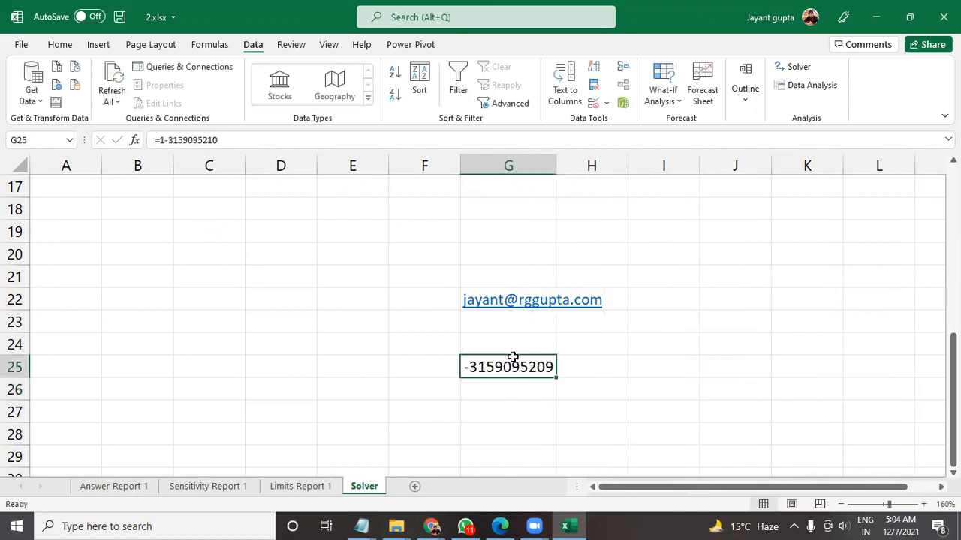
{"action": "double_click", "coordinate": [508, 367]}
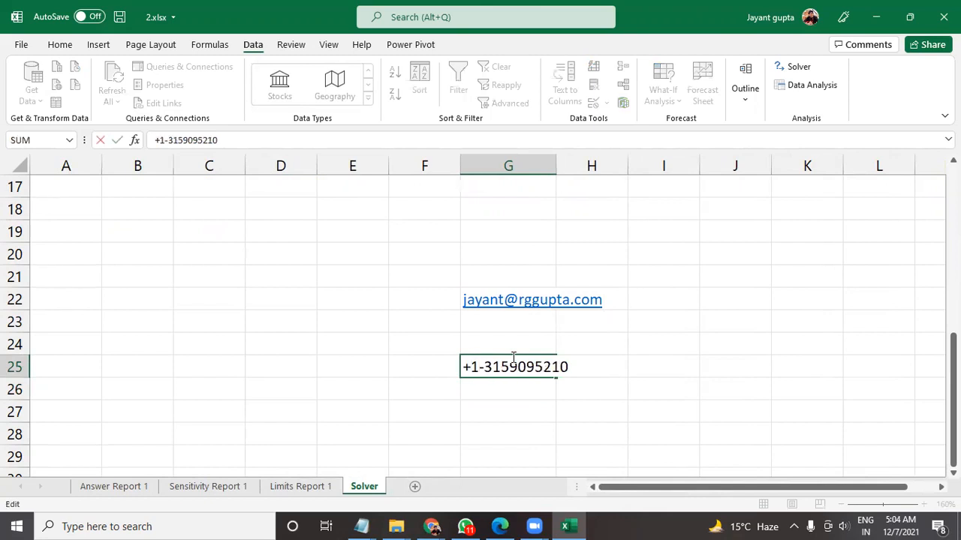
{"action": "left_click", "coordinate": [481, 367]}
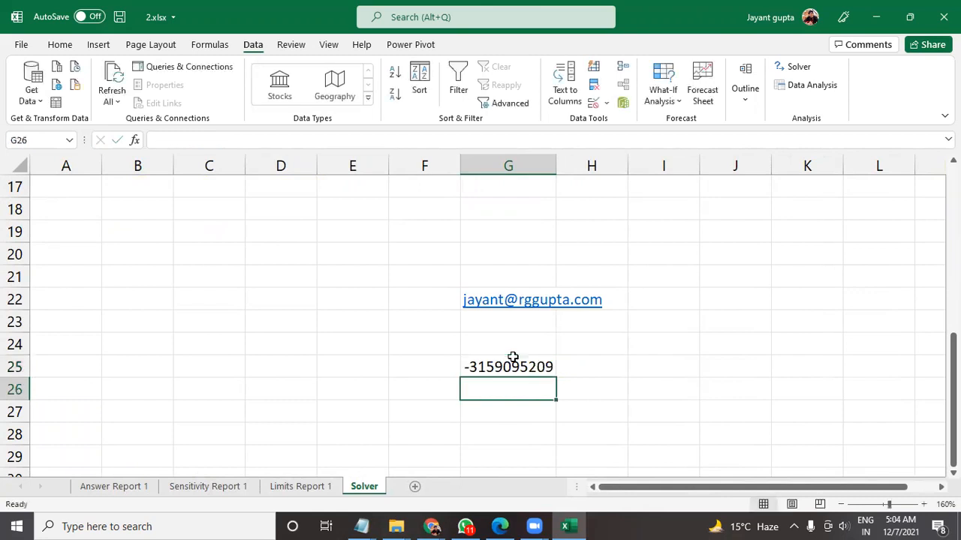
{"action": "left_click", "coordinate": [508, 367]}
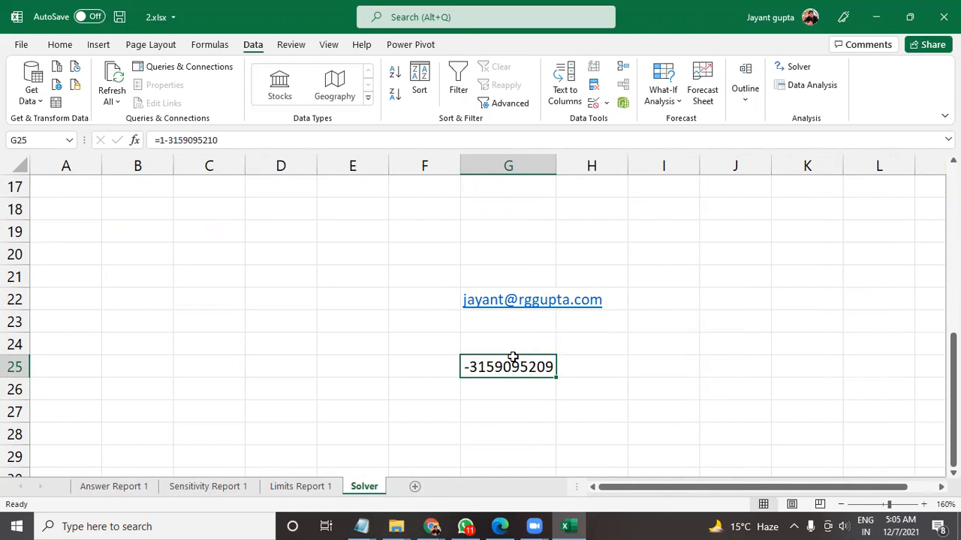
{"action": "mouse_move", "coordinate": [674, 185]}
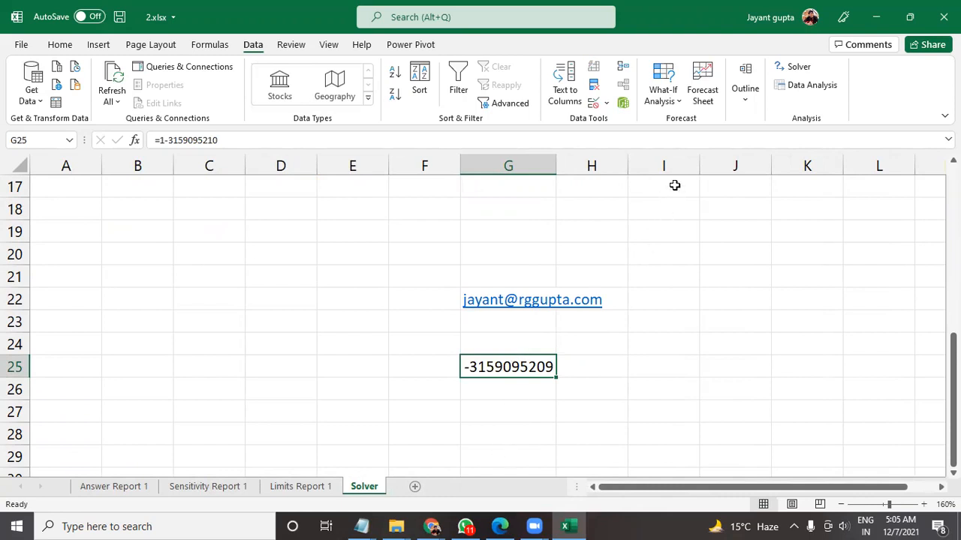